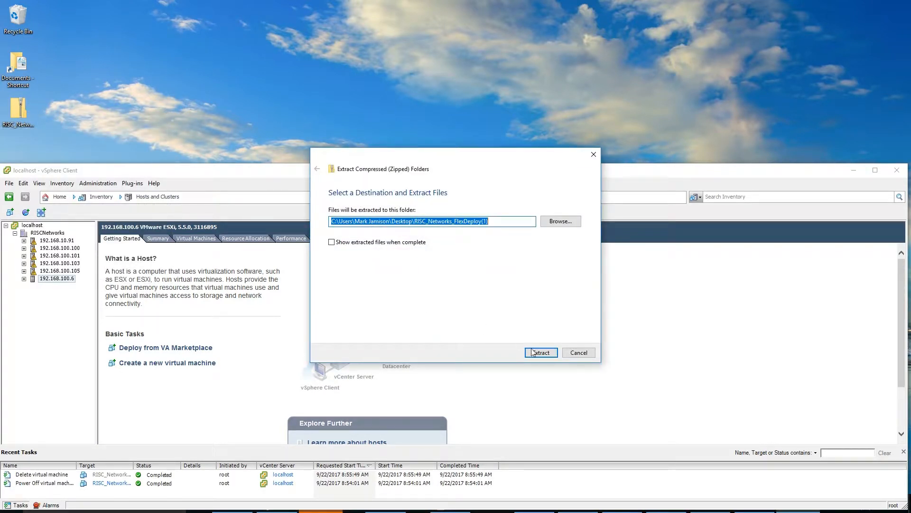
# Extract the zipped RISC_Networks_FlexDeploy archive to the desktop destination folder
pyautogui.click(540, 352)
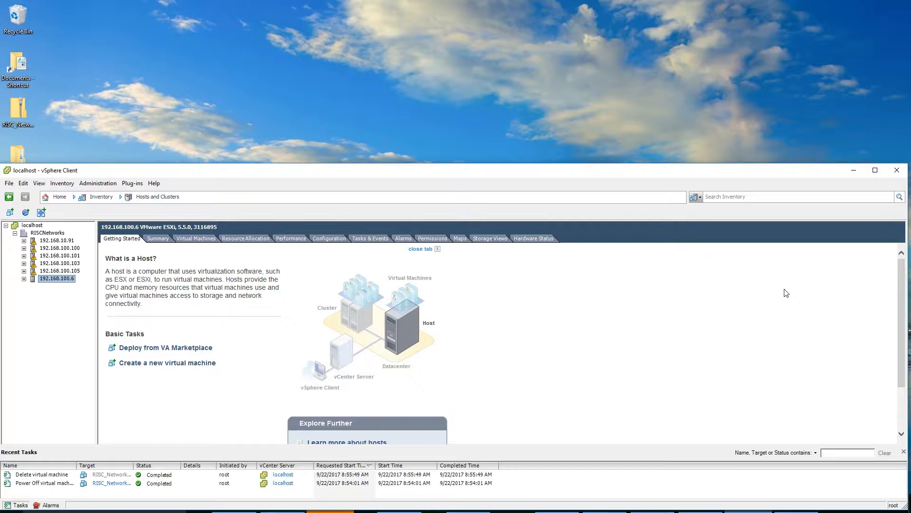
# Start Deploy OVF Template with RISC_Networks_FlexDeploy.ovf as the source and continue
pyautogui.click(875, 170)
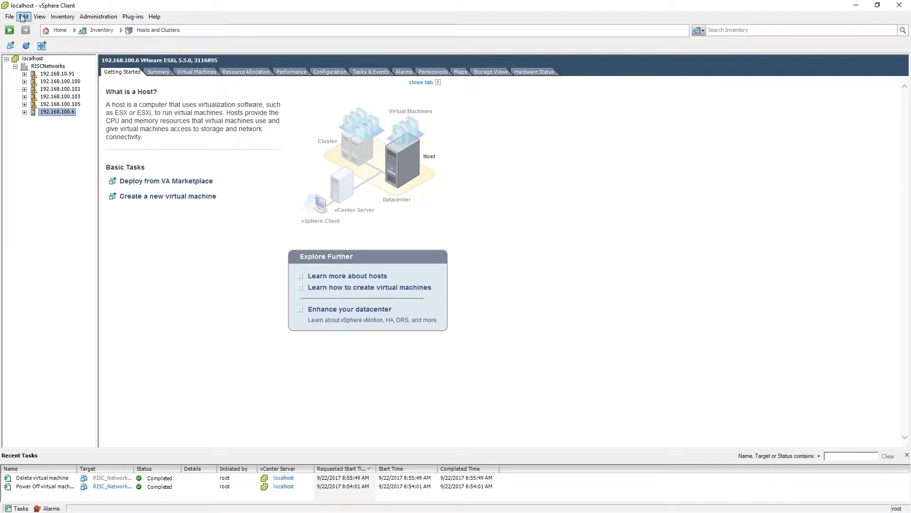
pyautogui.click(9, 16)
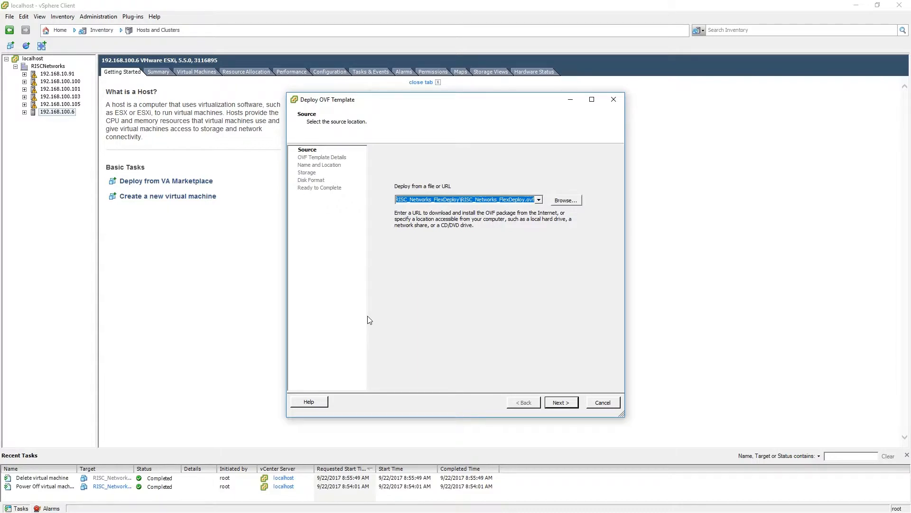
pyautogui.moveTo(374, 322)
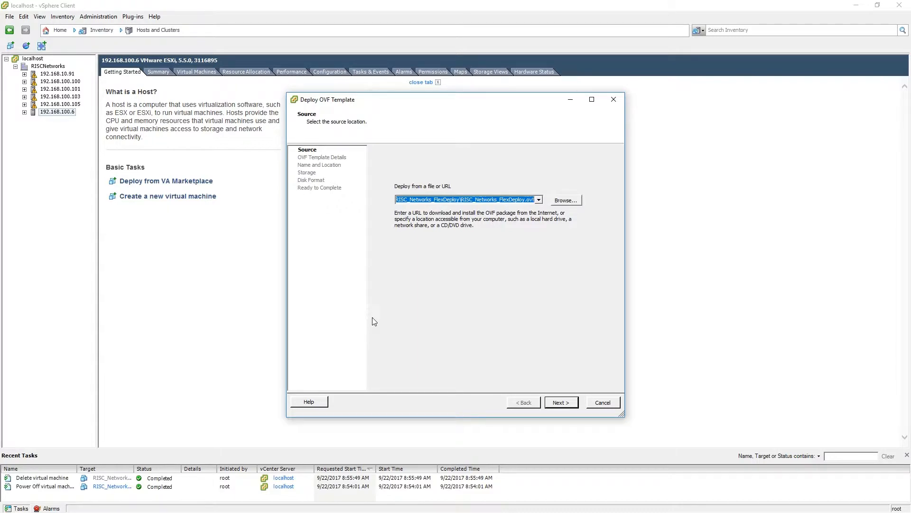
pyautogui.click(560, 402)
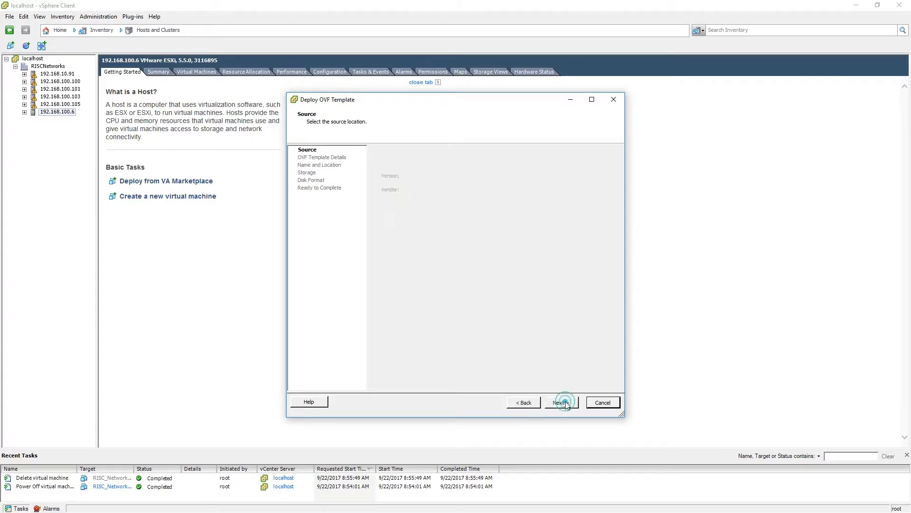
# Keep the default RISC_Networks_FlexDeploy name and choose the Local DELL Disk 14TB datastore
pyautogui.click(560, 403)
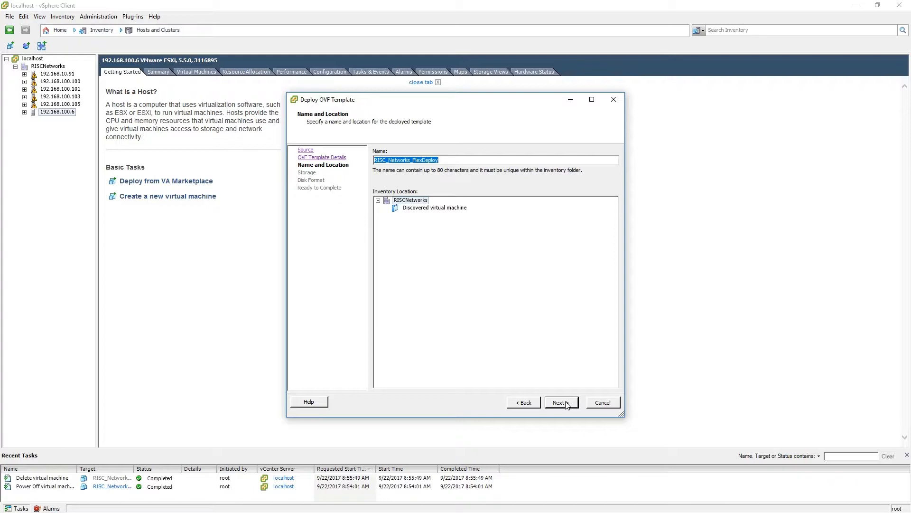
pyautogui.click(560, 403)
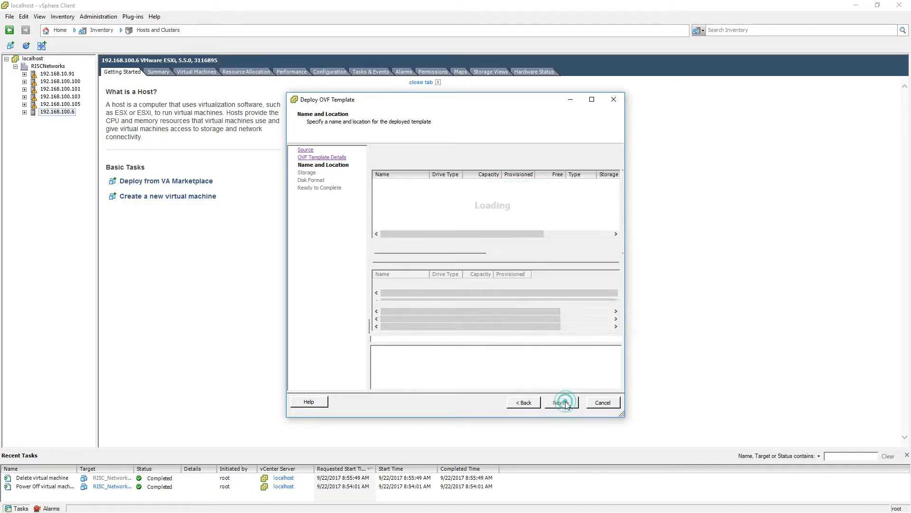
pyautogui.click(561, 403)
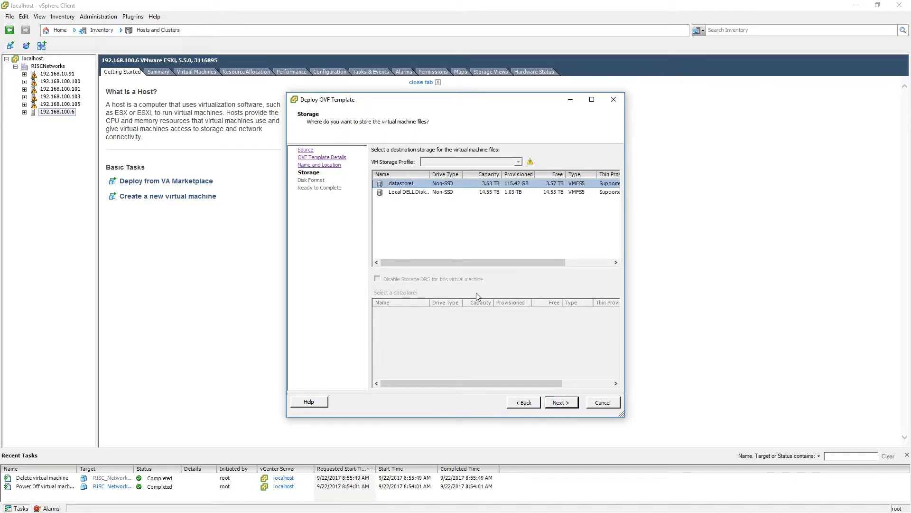
pyautogui.click(409, 192)
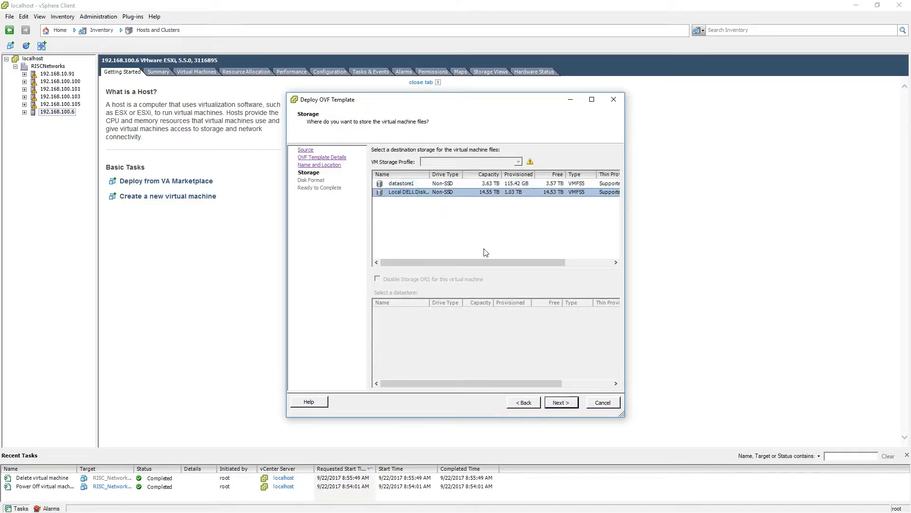
pyautogui.click(560, 402)
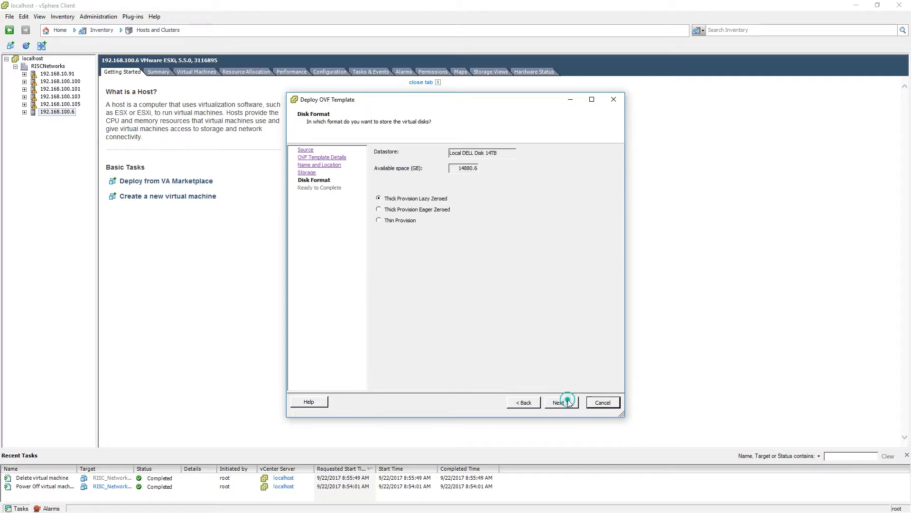
# Choose Thin Provision as the disk format and reach the Ready to Complete summary
pyautogui.click(378, 219)
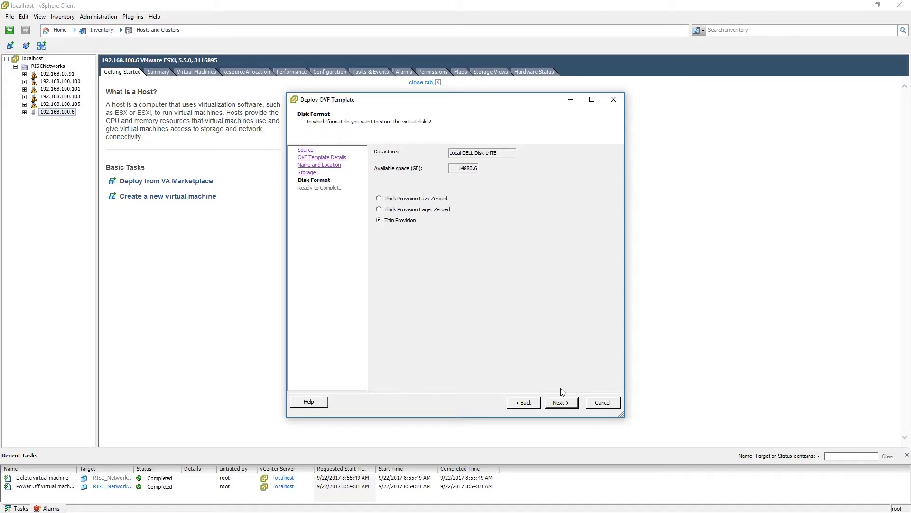
pyautogui.click(560, 402)
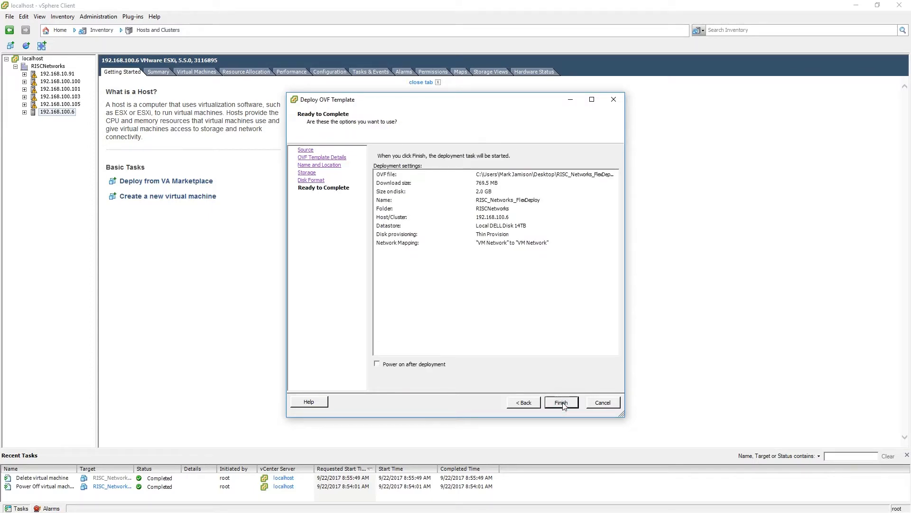
pyautogui.moveTo(383, 365)
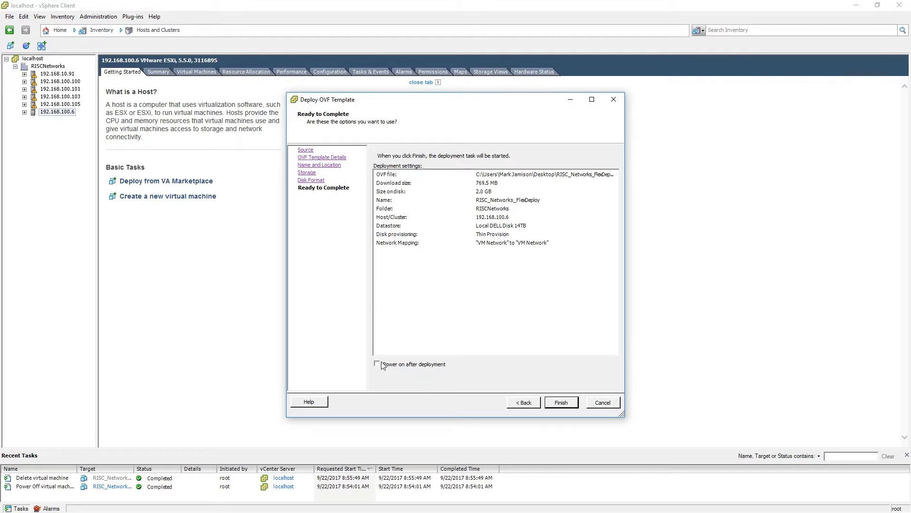
# Enable Power on after deployment and finish to launch the deployment task
pyautogui.click(377, 363)
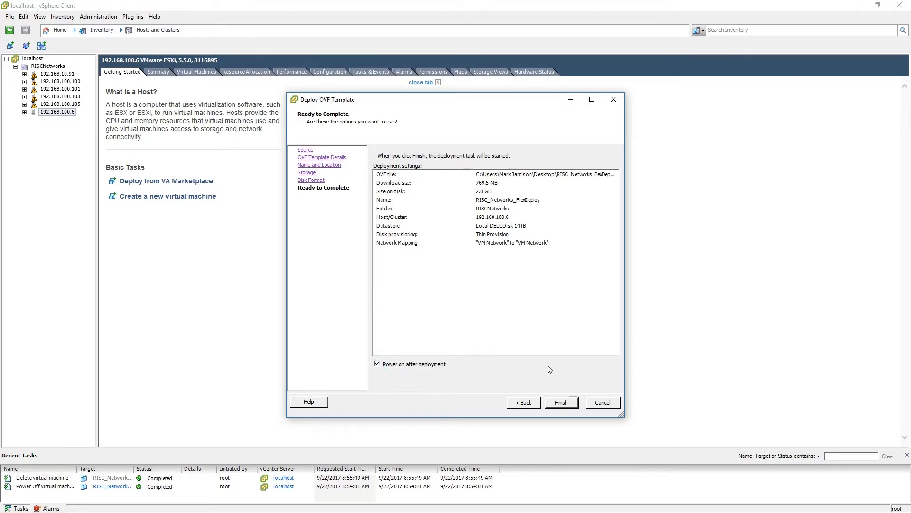
pyautogui.moveTo(562, 403)
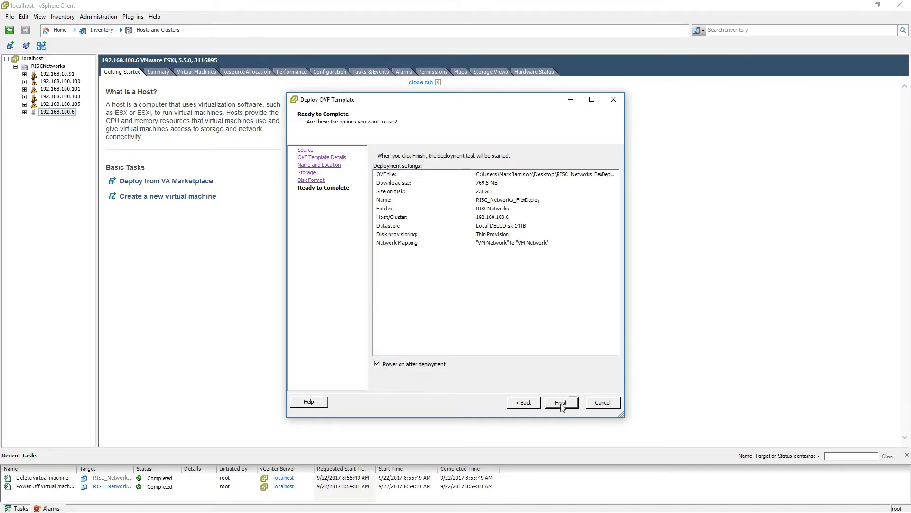
pyautogui.click(560, 402)
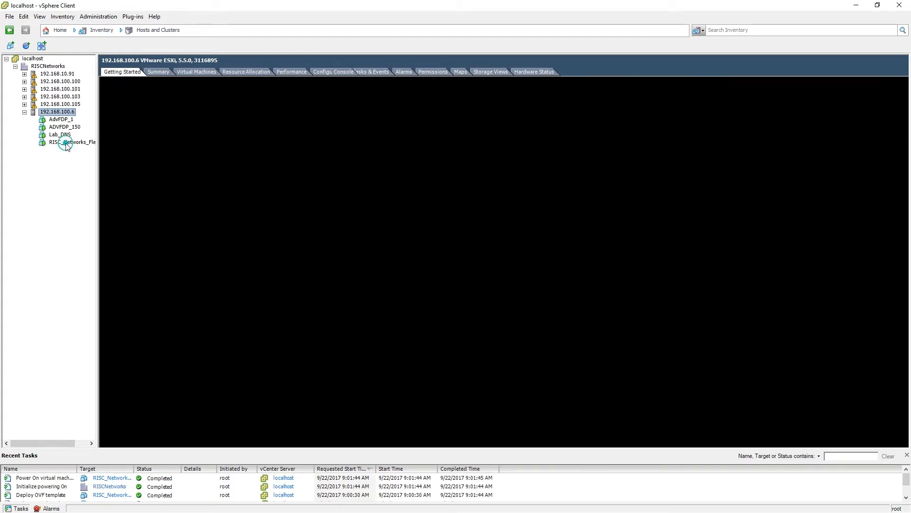
# Select the RISC_Networks_FlexDeploy VM under host 192.168.100.6 and view its console boot screen
pyautogui.click(71, 142)
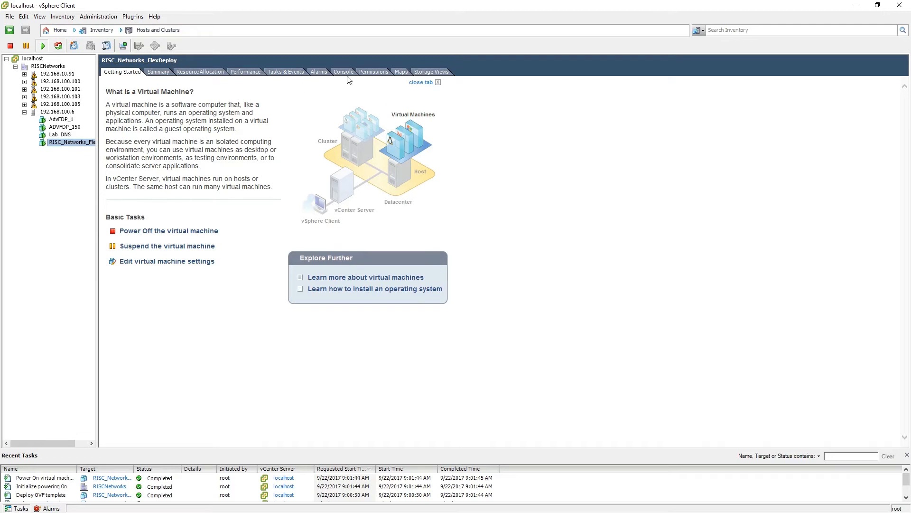
pyautogui.click(343, 71)
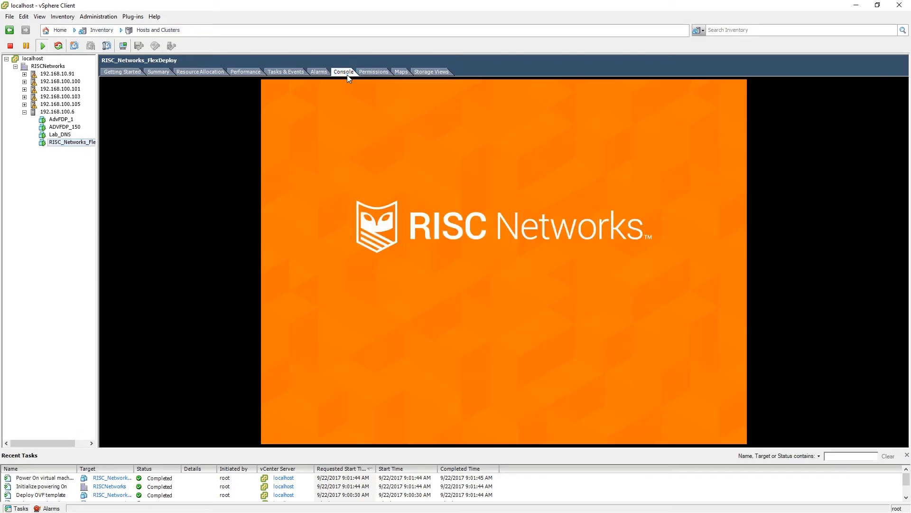
pyautogui.moveTo(433, 270)
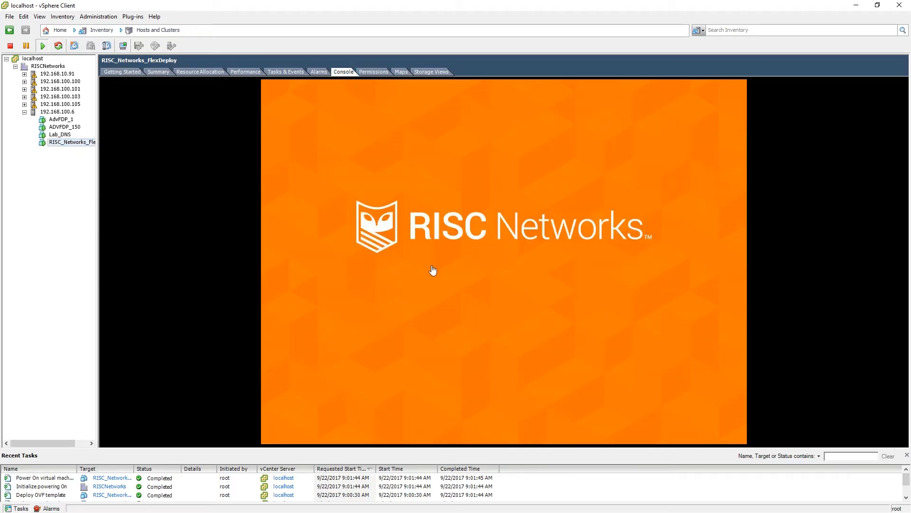